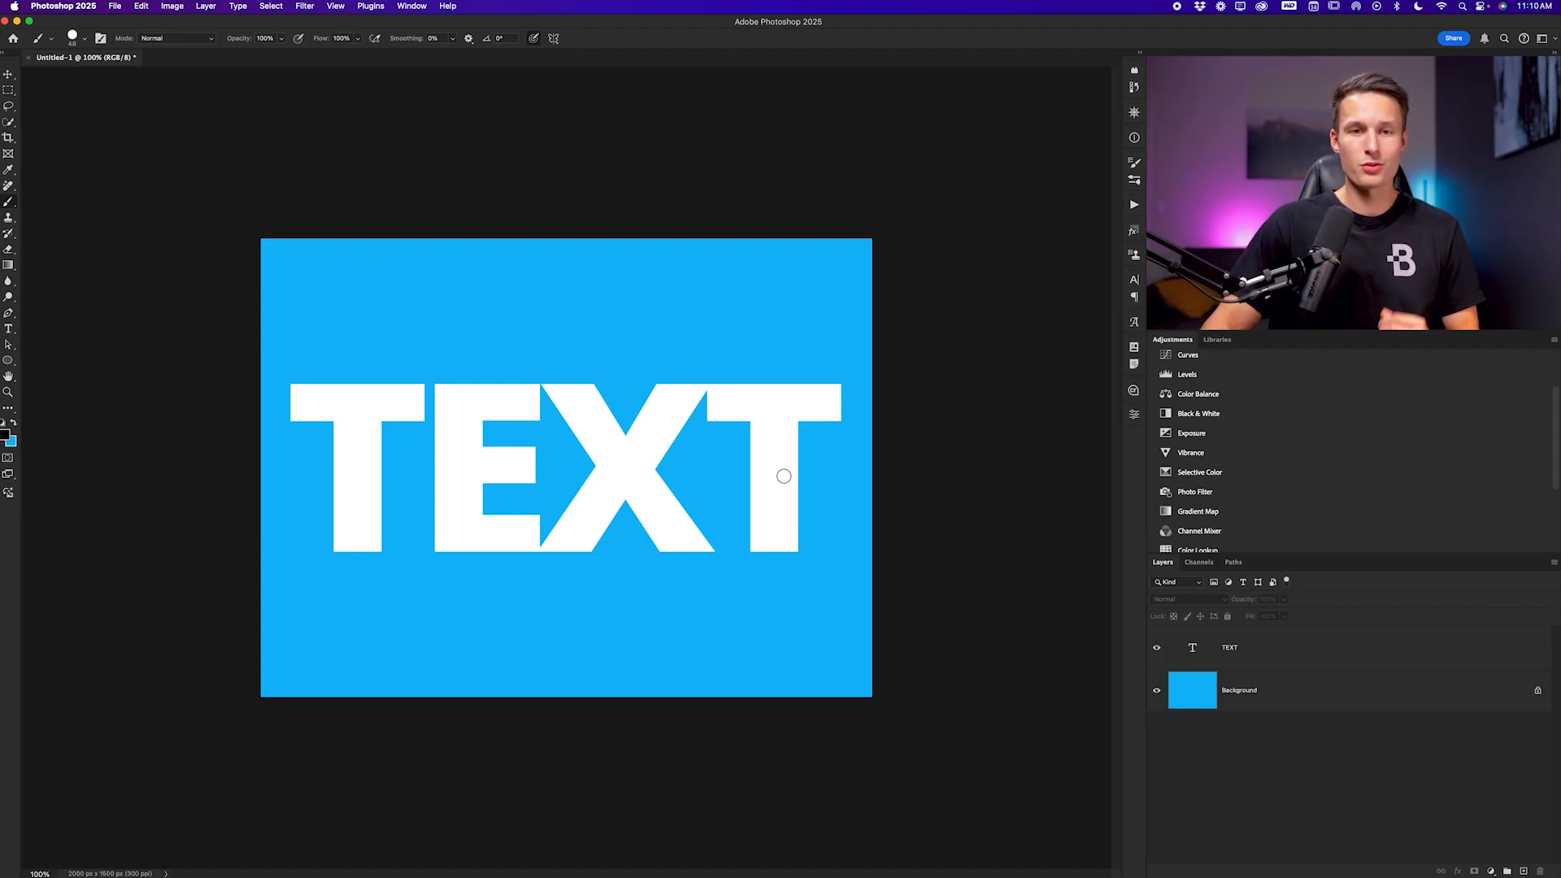
mouse_move(813, 483)
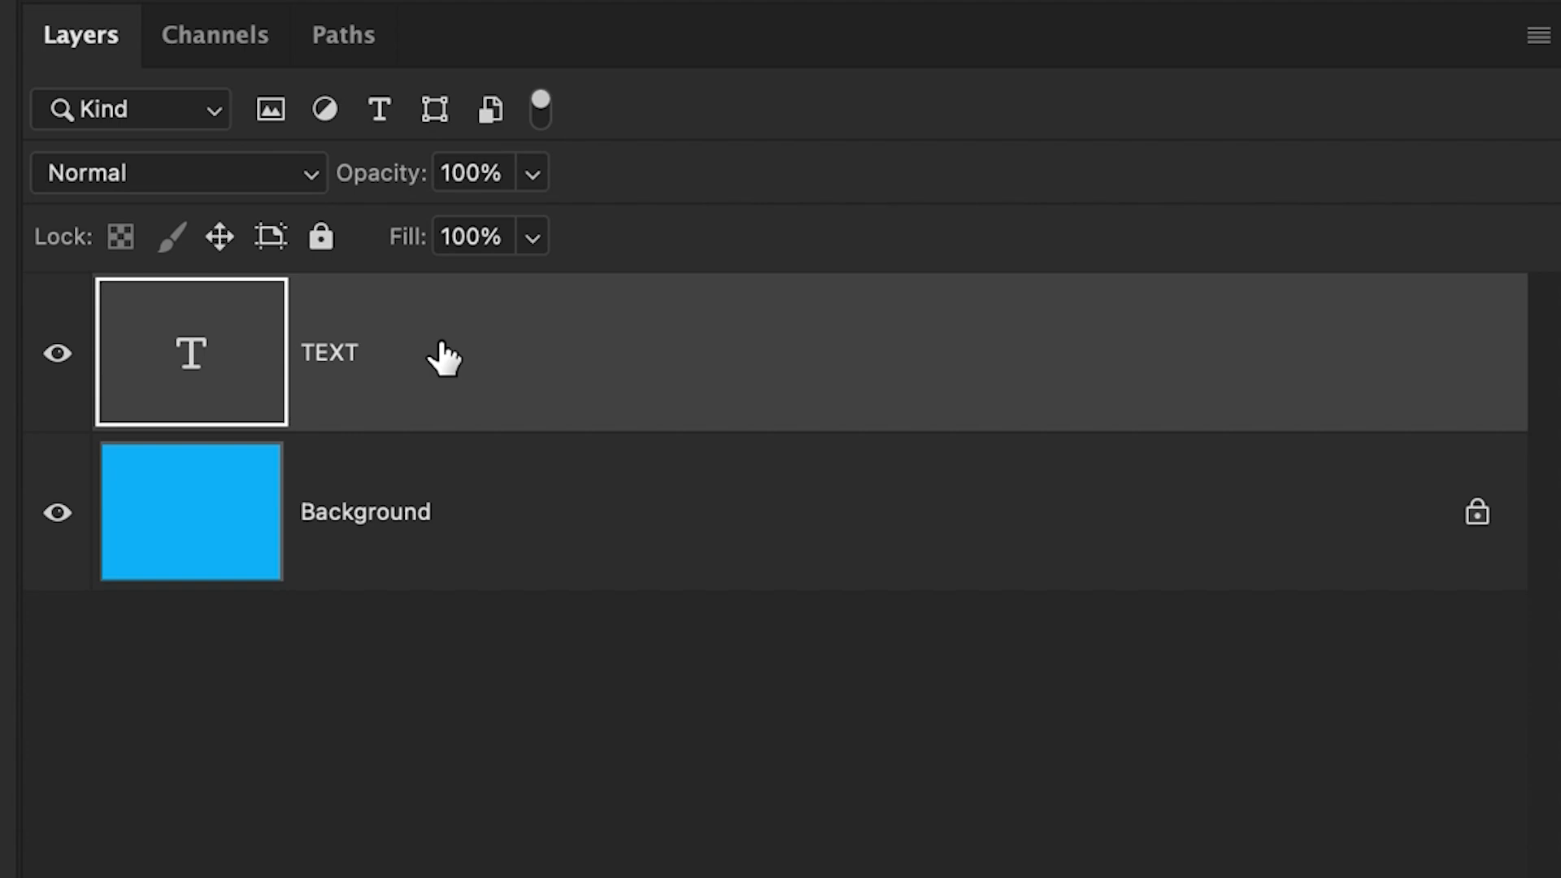
Duplicate the TEXT layer and set the copy's text colour to black
key(ctrl+j)
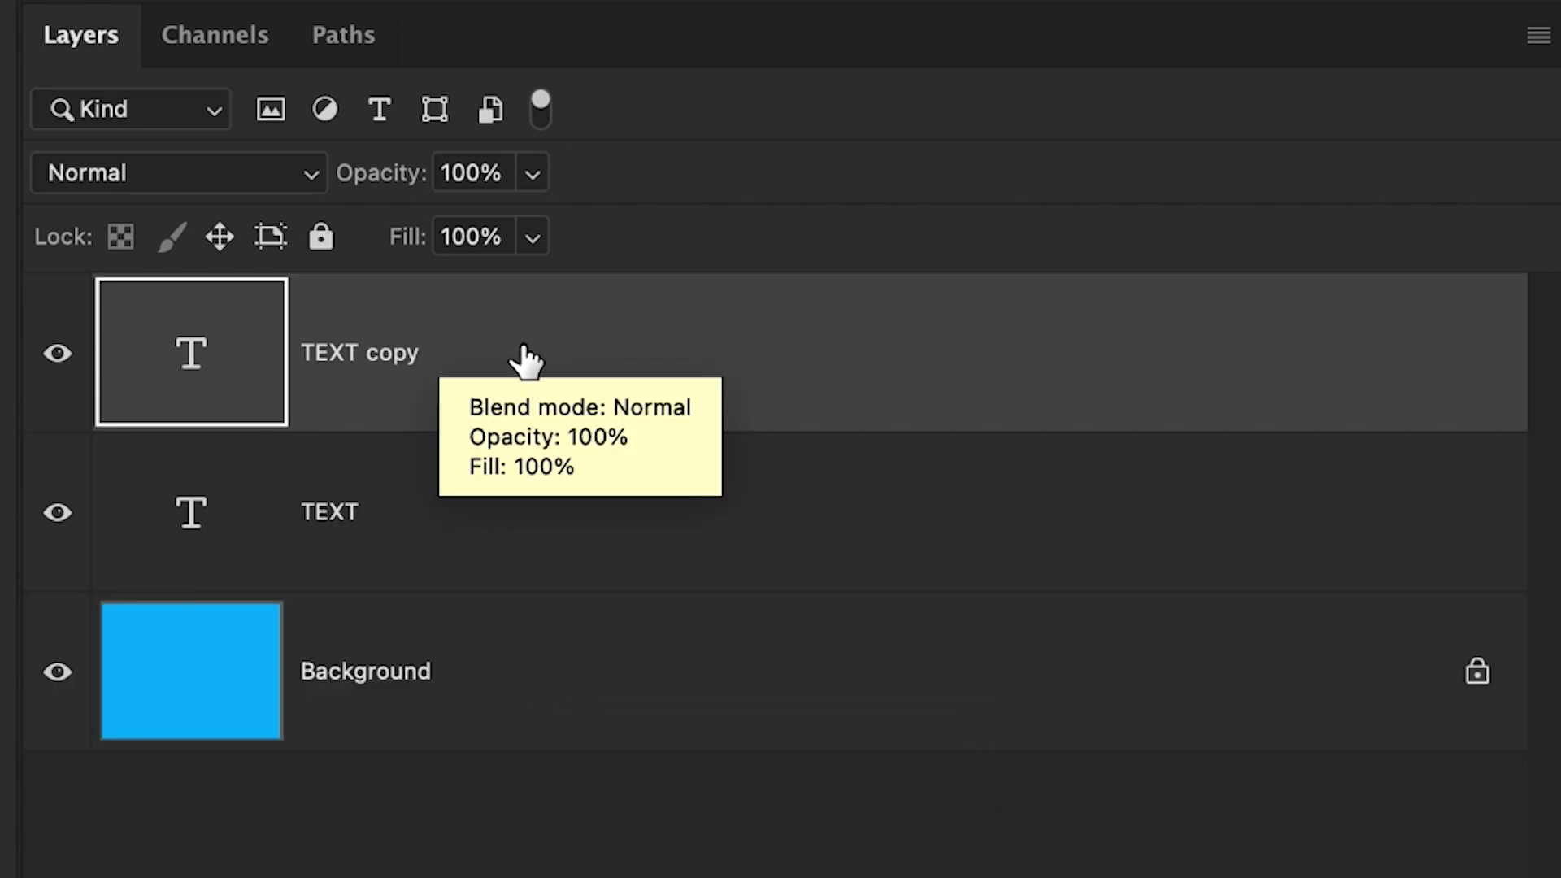
mouse_move(525, 362)
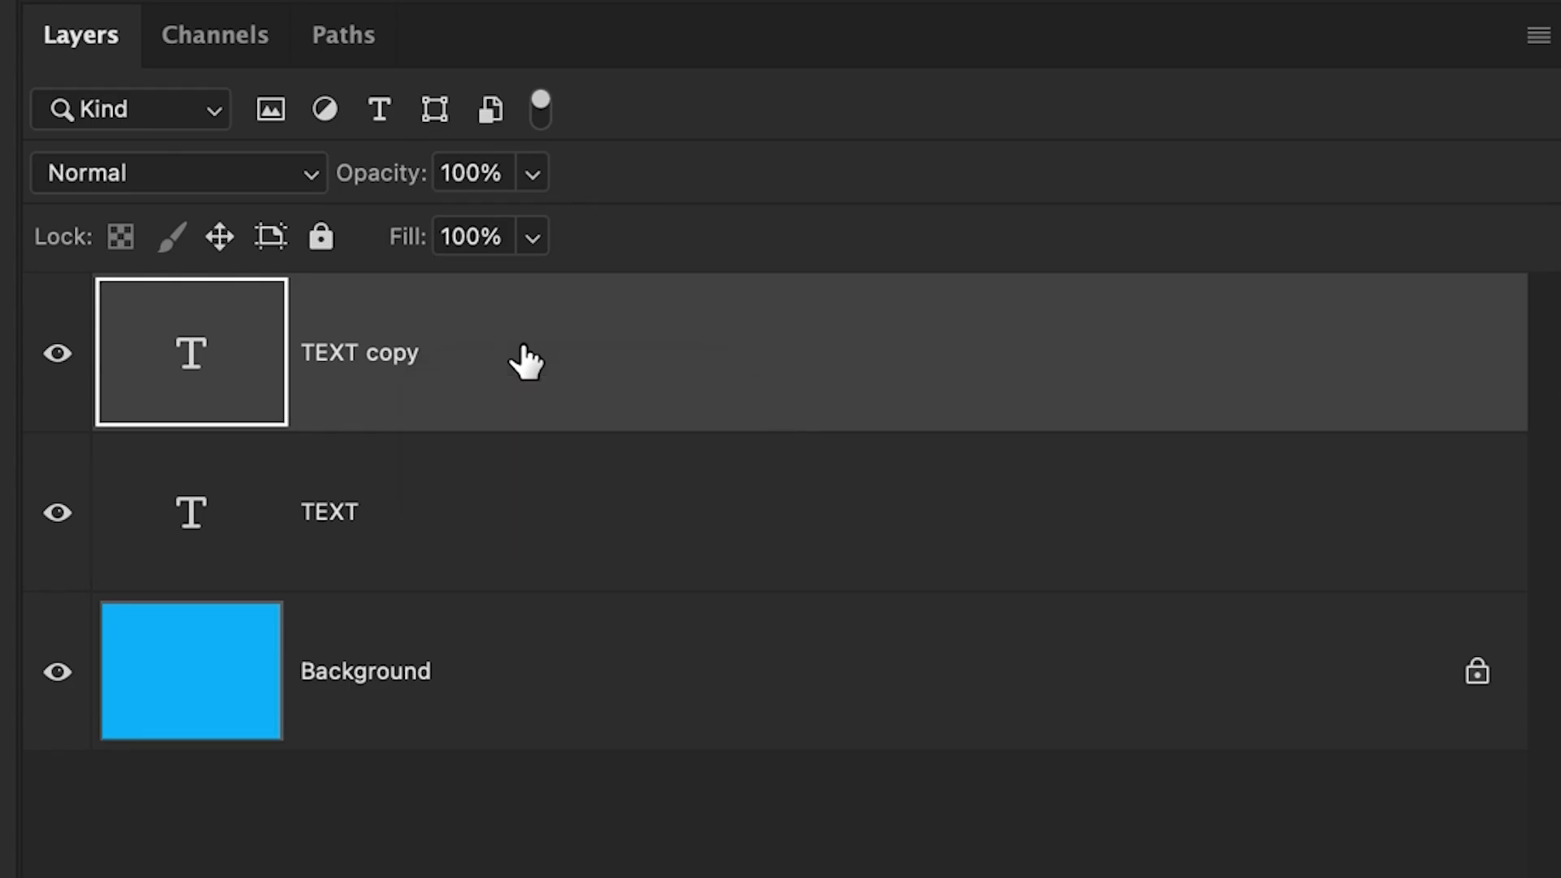
key(t)
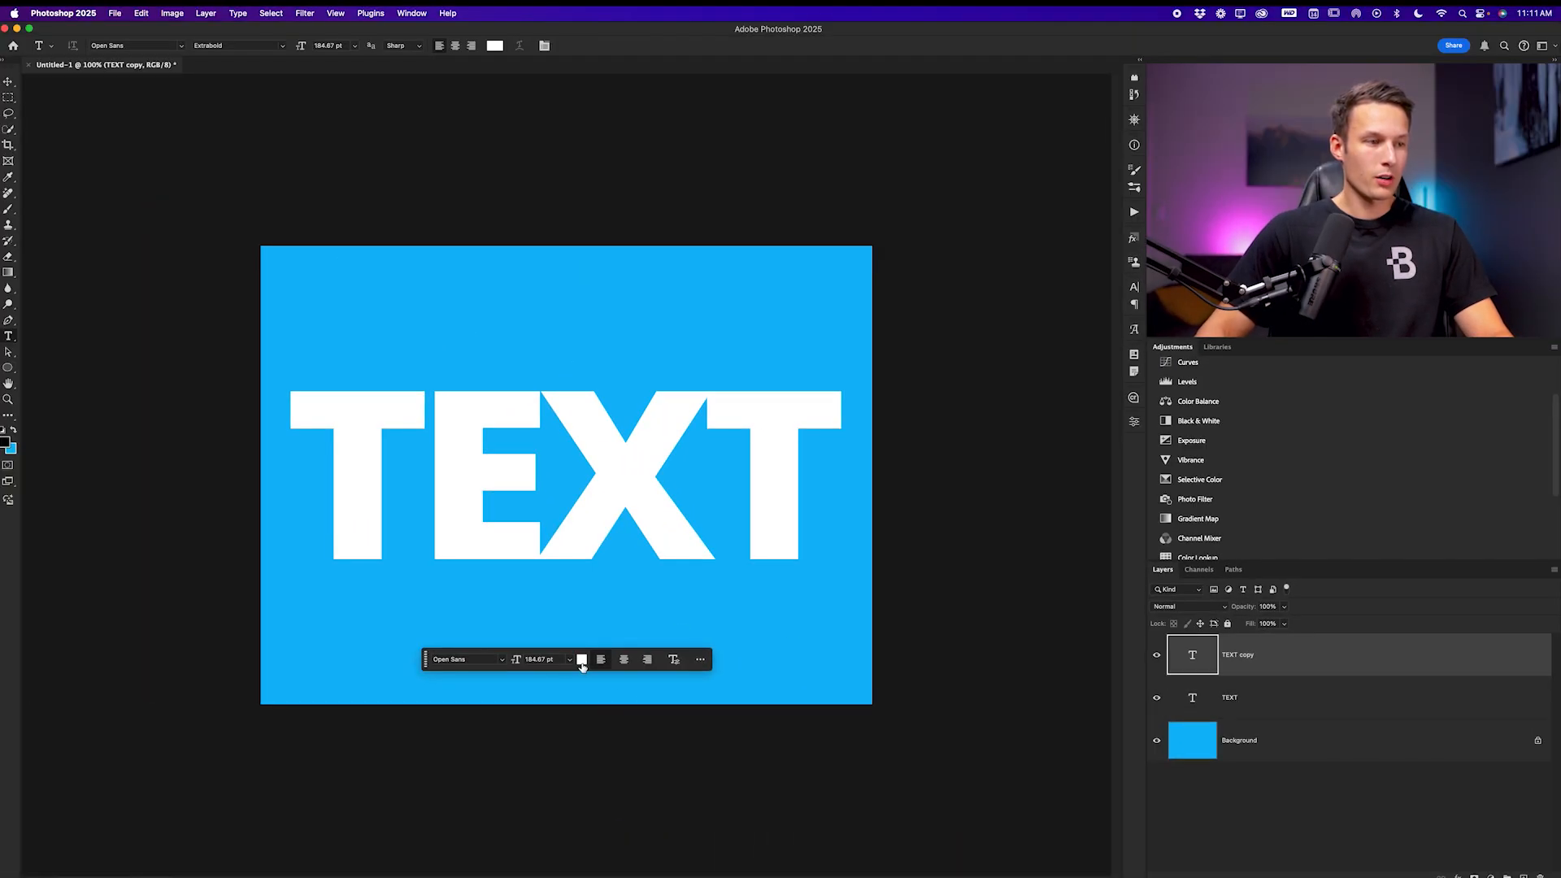
click(581, 660)
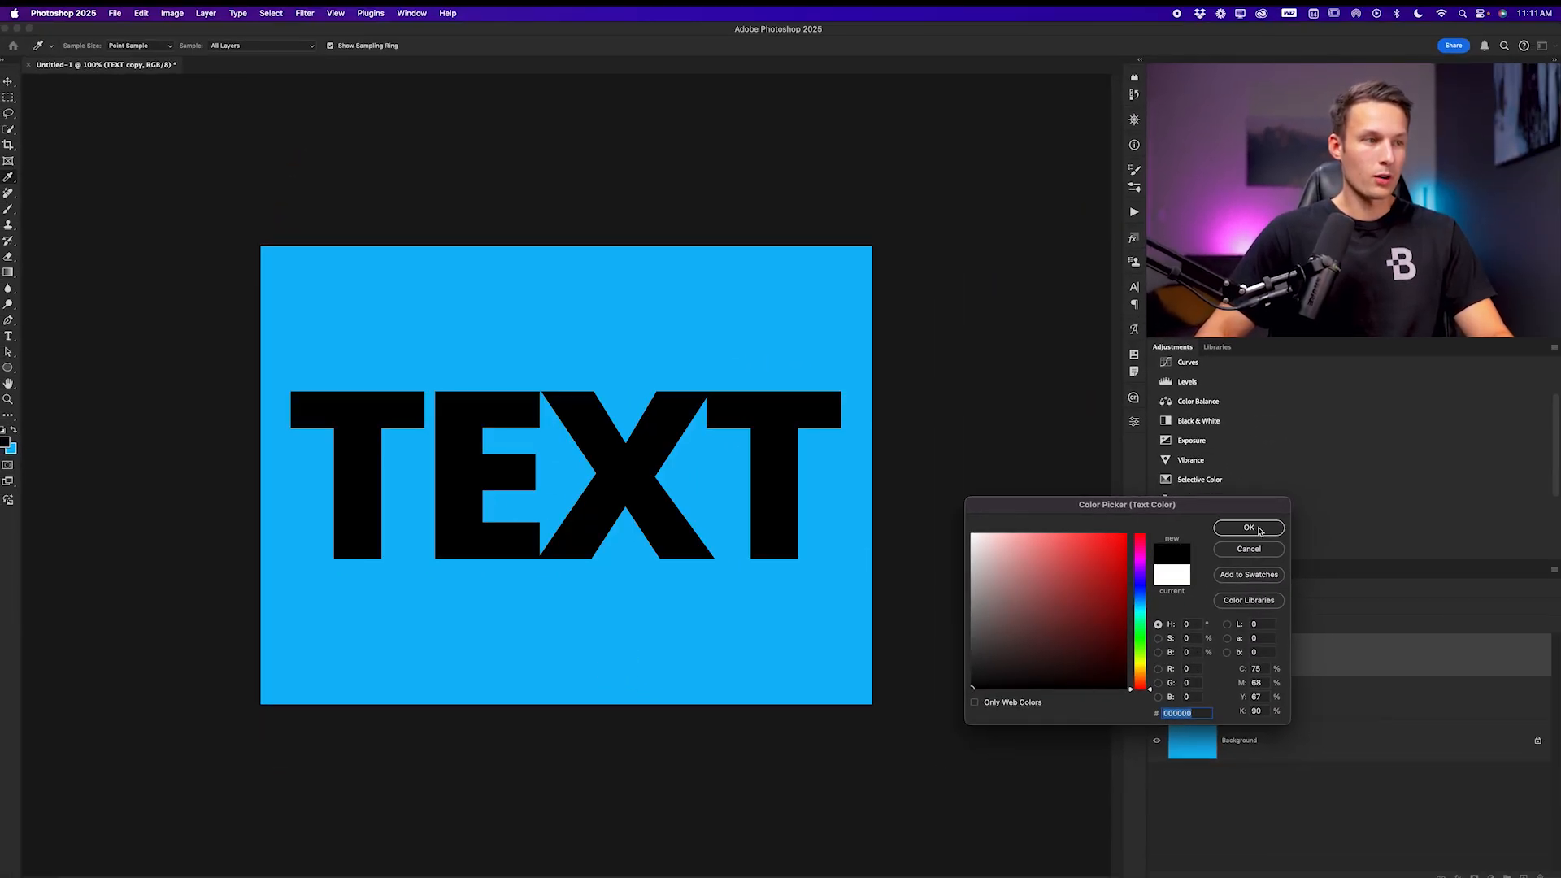
click(1248, 528)
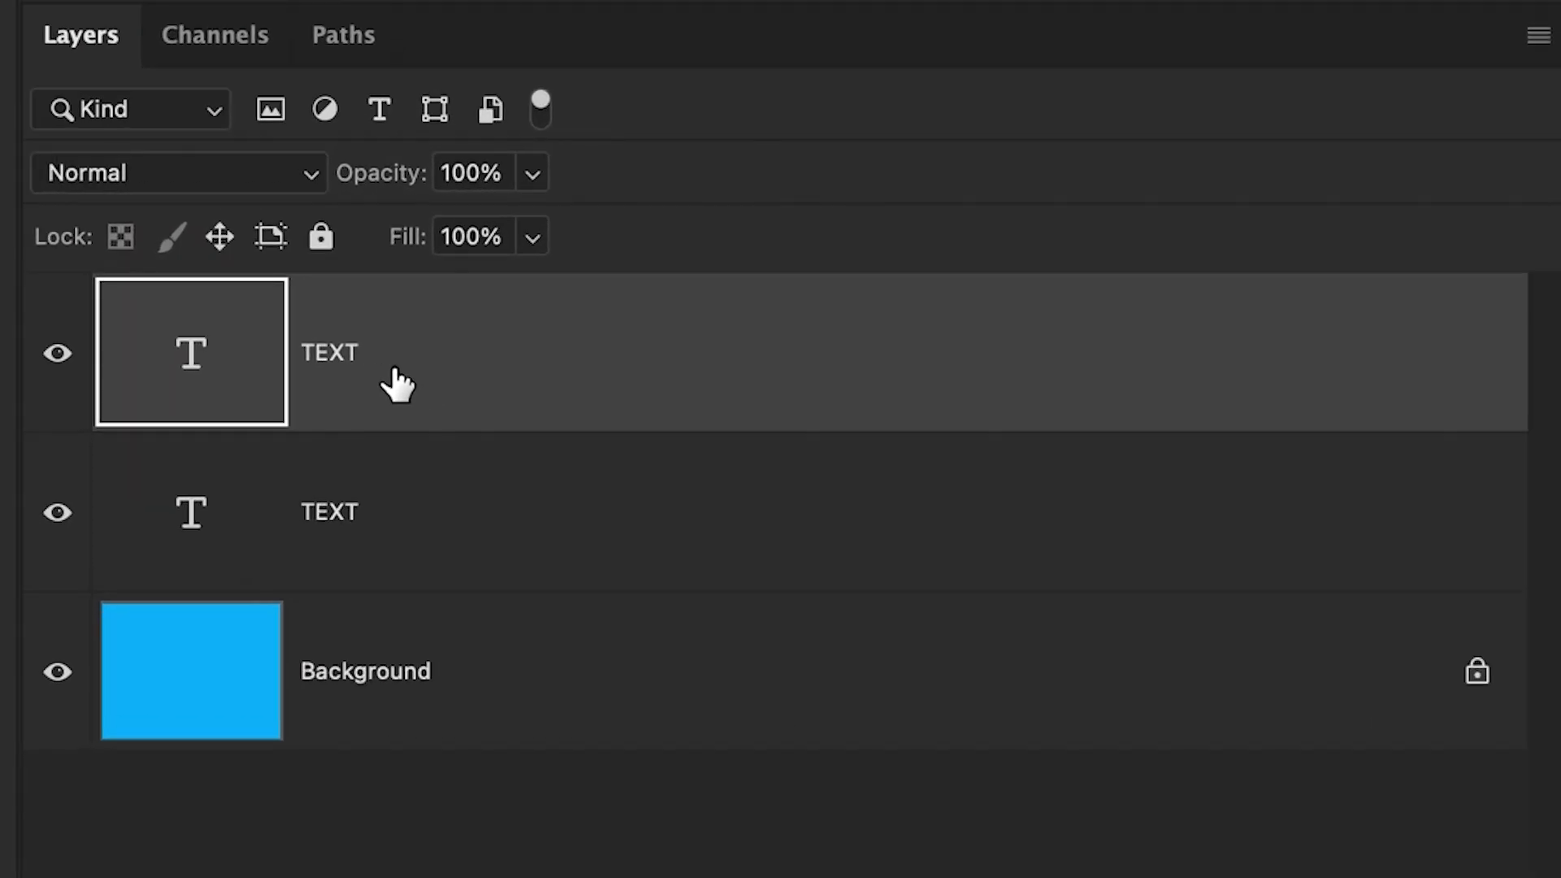
mouse_move(376, 419)
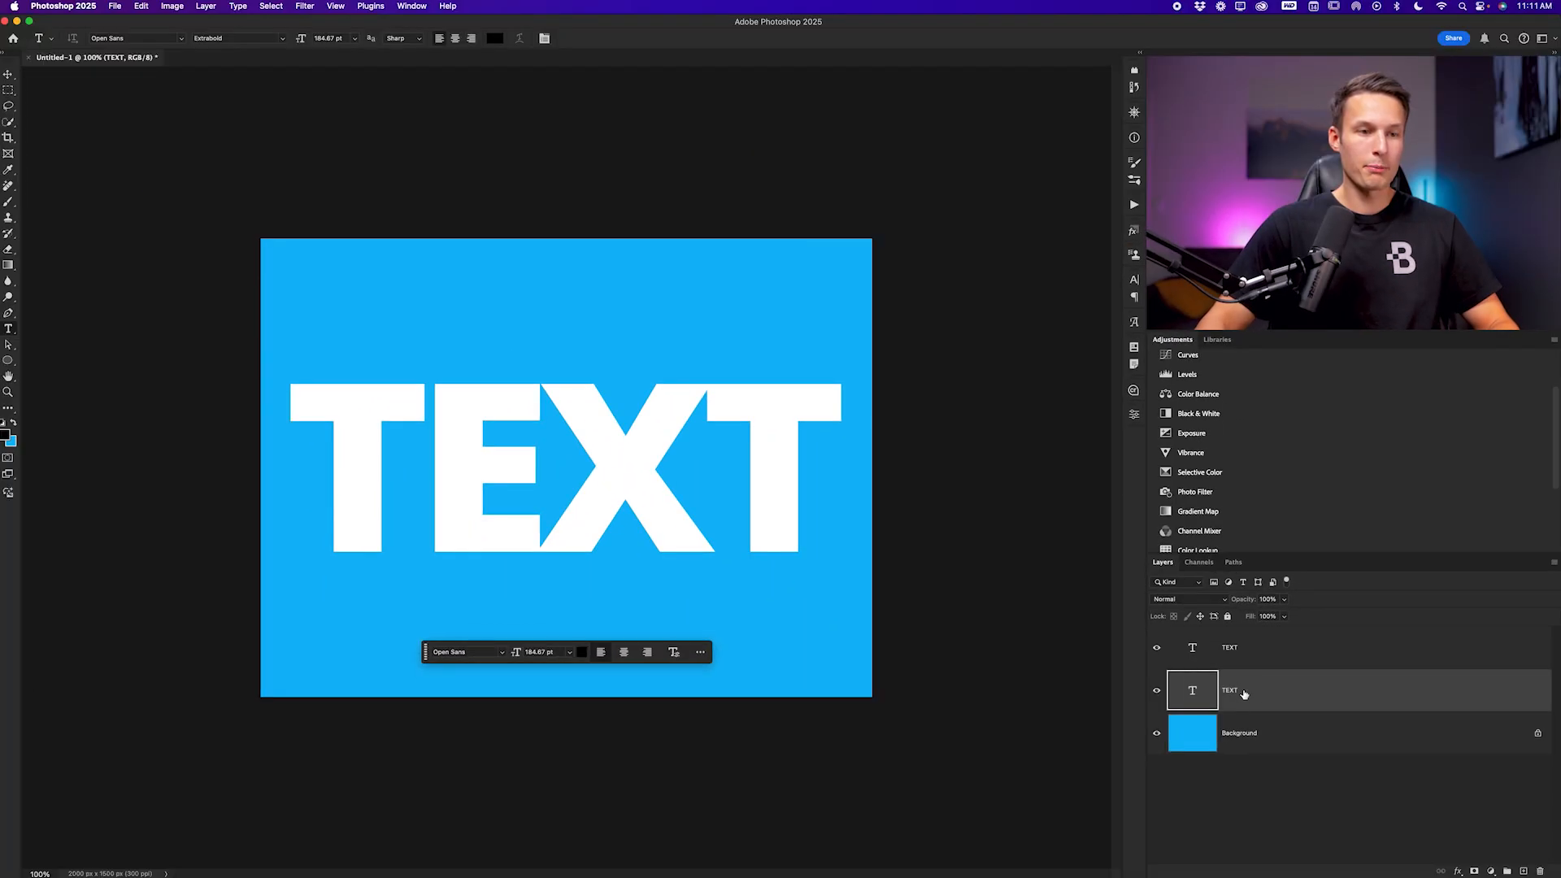
mouse_move(1243, 691)
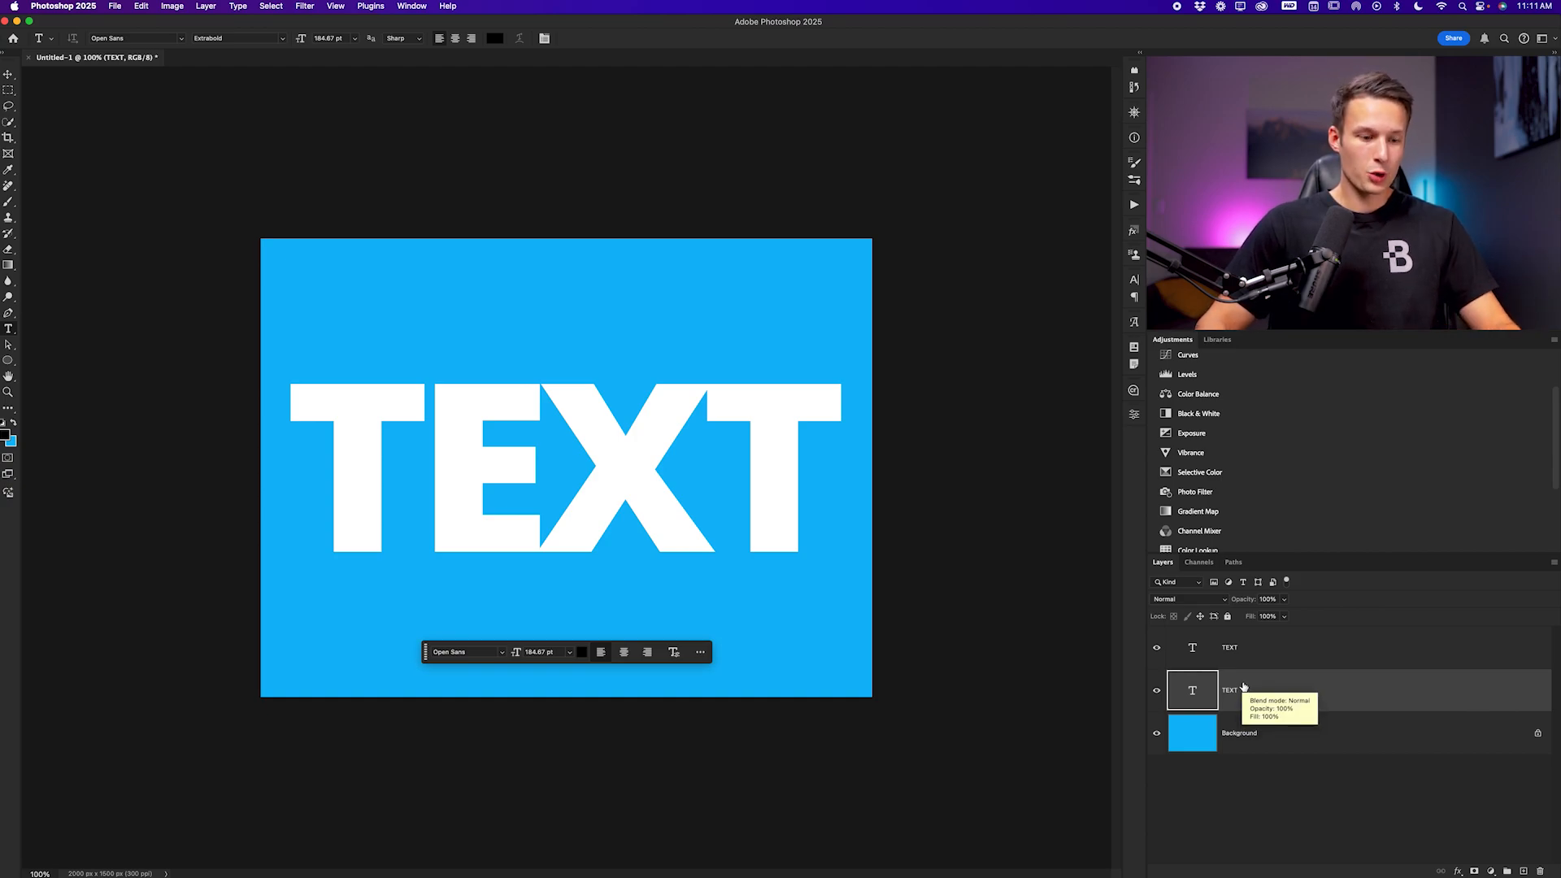
Free-transform the black text copy, offsetting it slightly down and left
key(cmd+t)
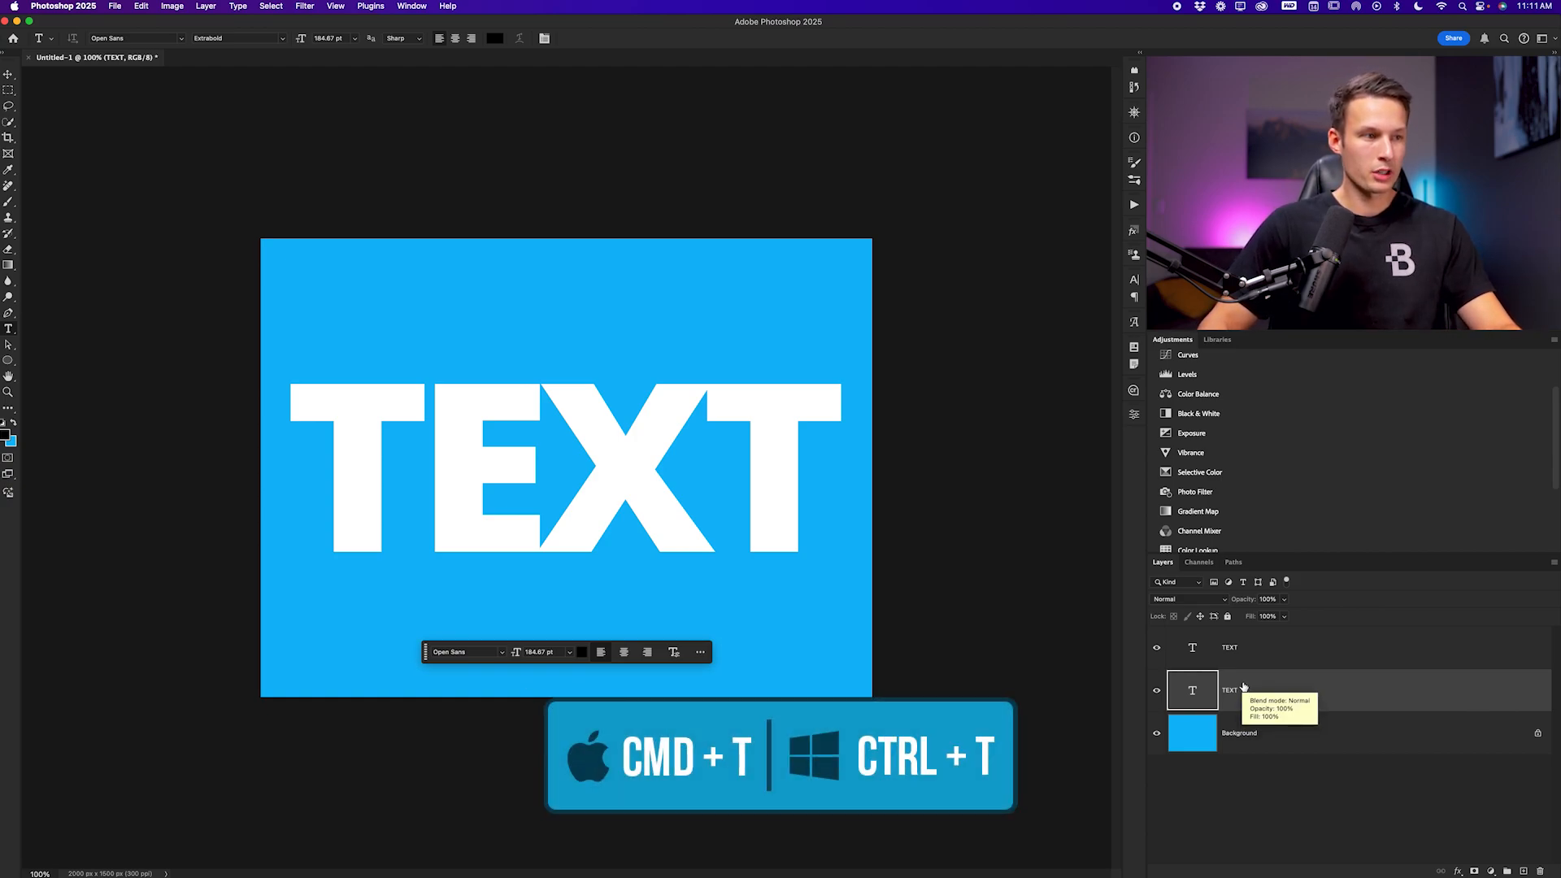
key(cmd+t)
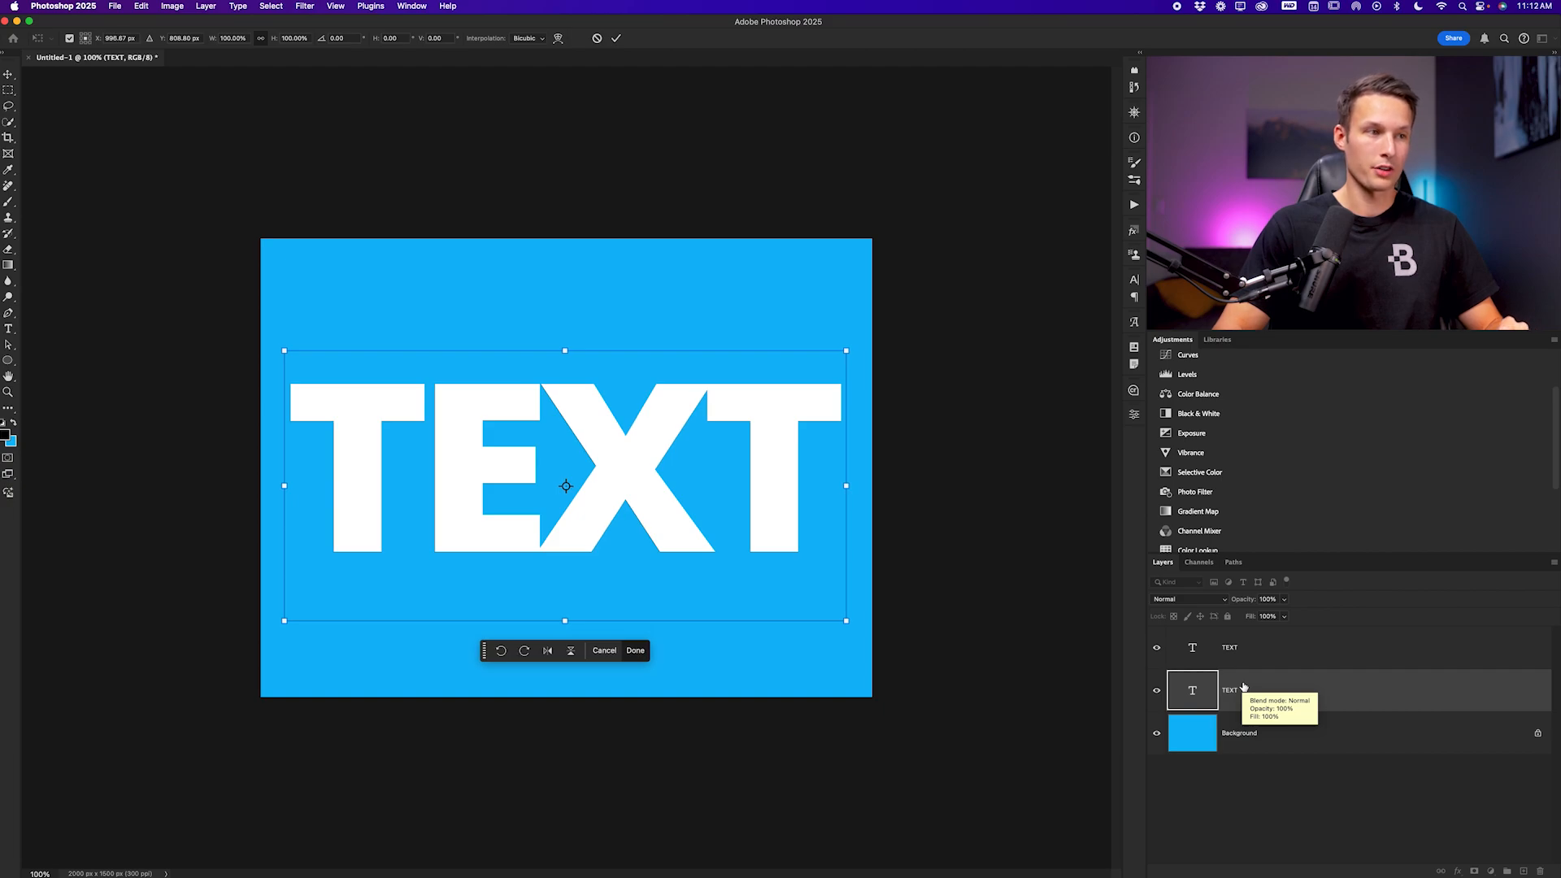
mouse_move(1118, 699)
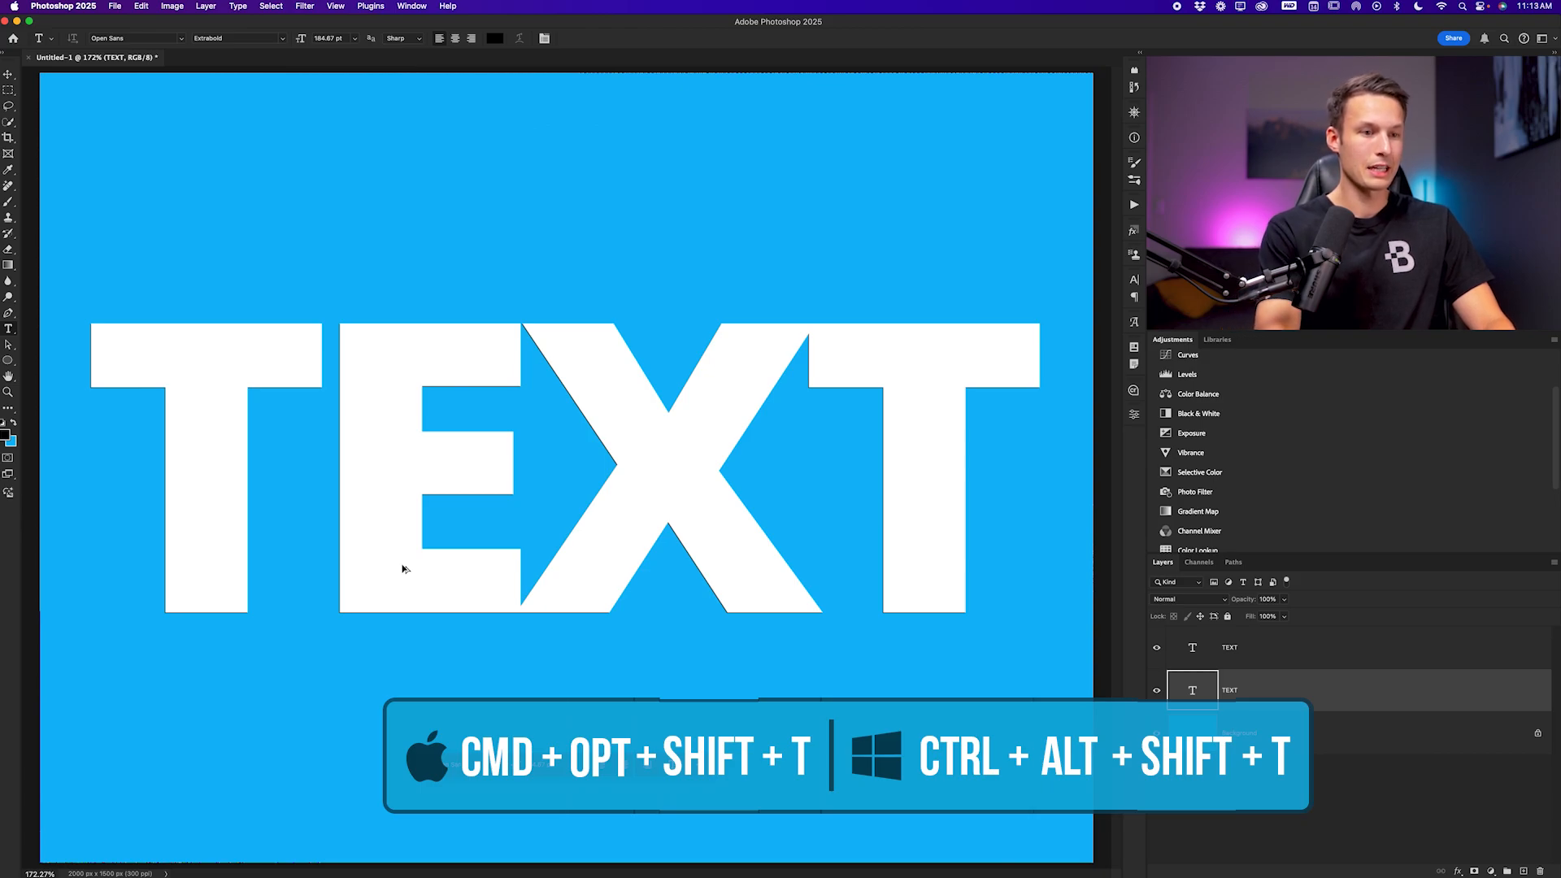
Repeat the offset duplicate until the stepped copies reach TEXT copy 68
key(cmd+opt+shift+t)
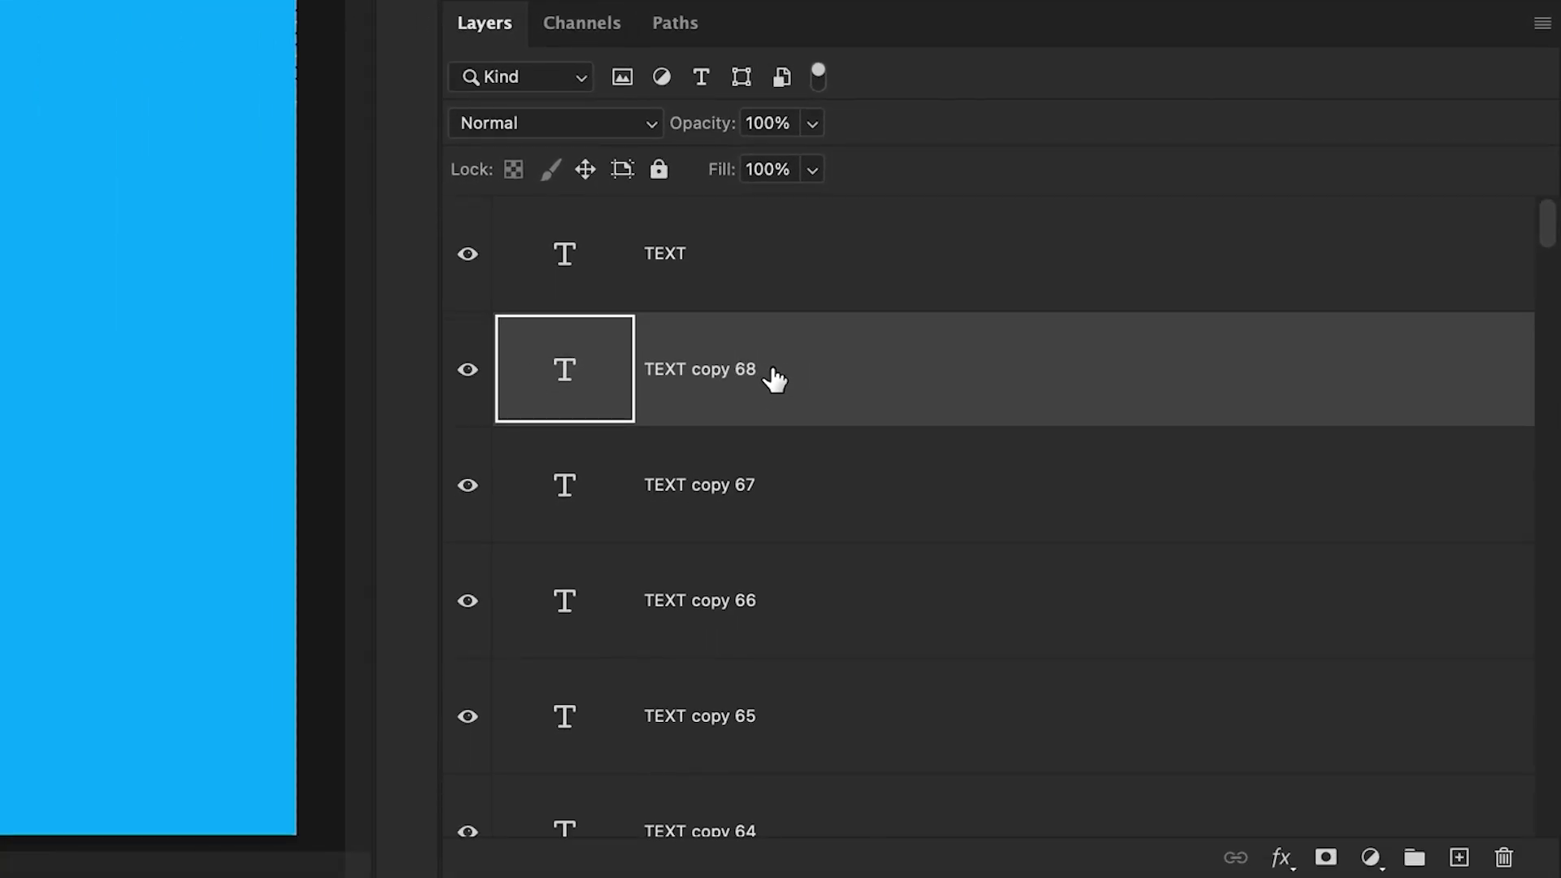
Group all the stepped black text copies into the Shadow group
scroll(down, 3)
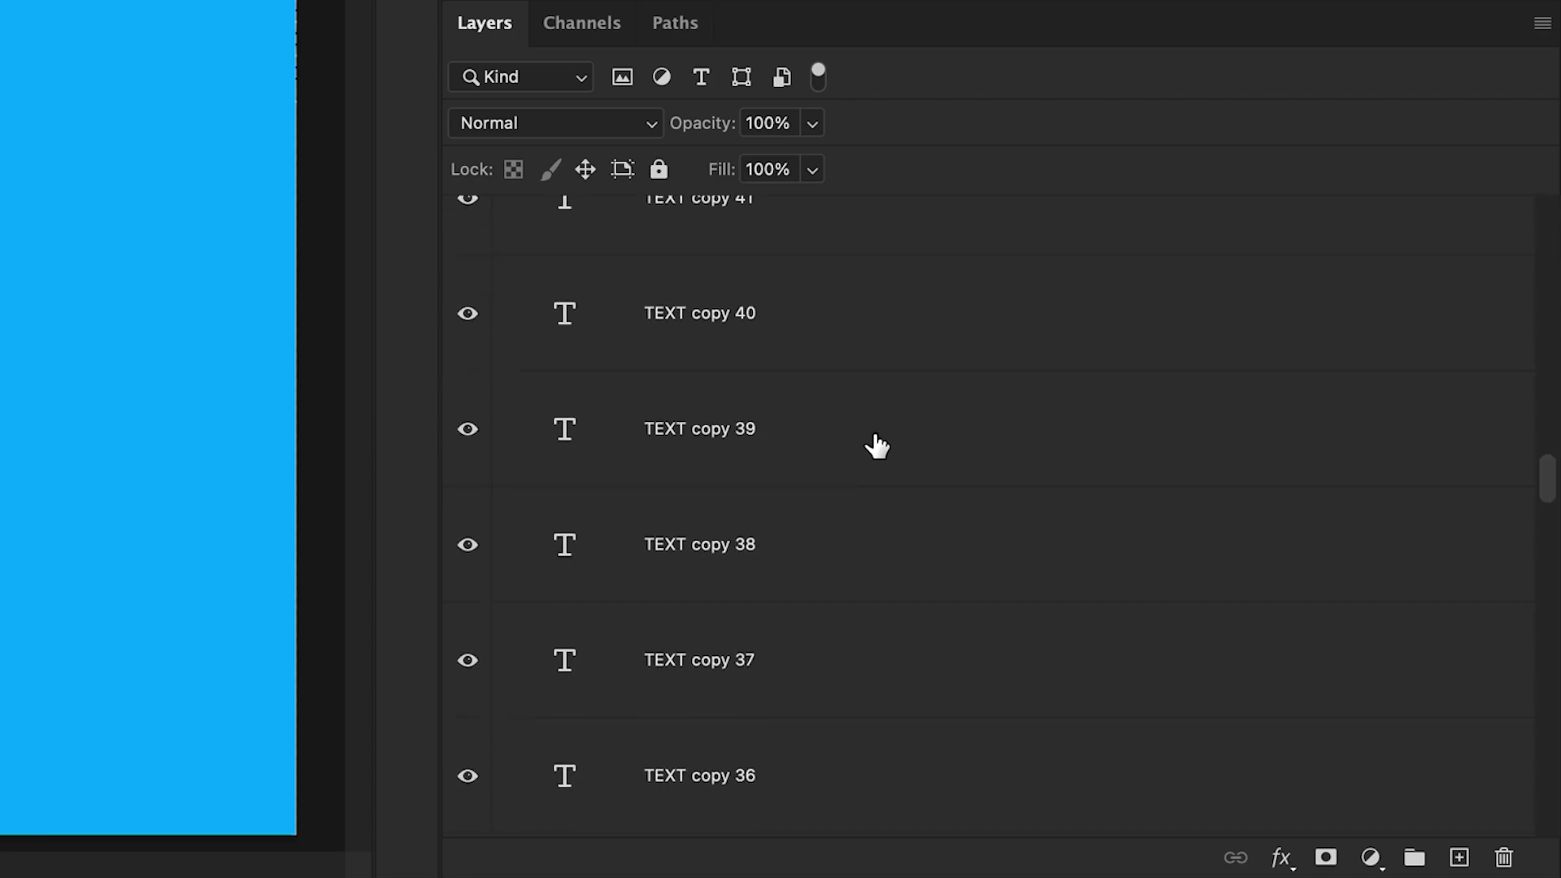
scroll(down, 3)
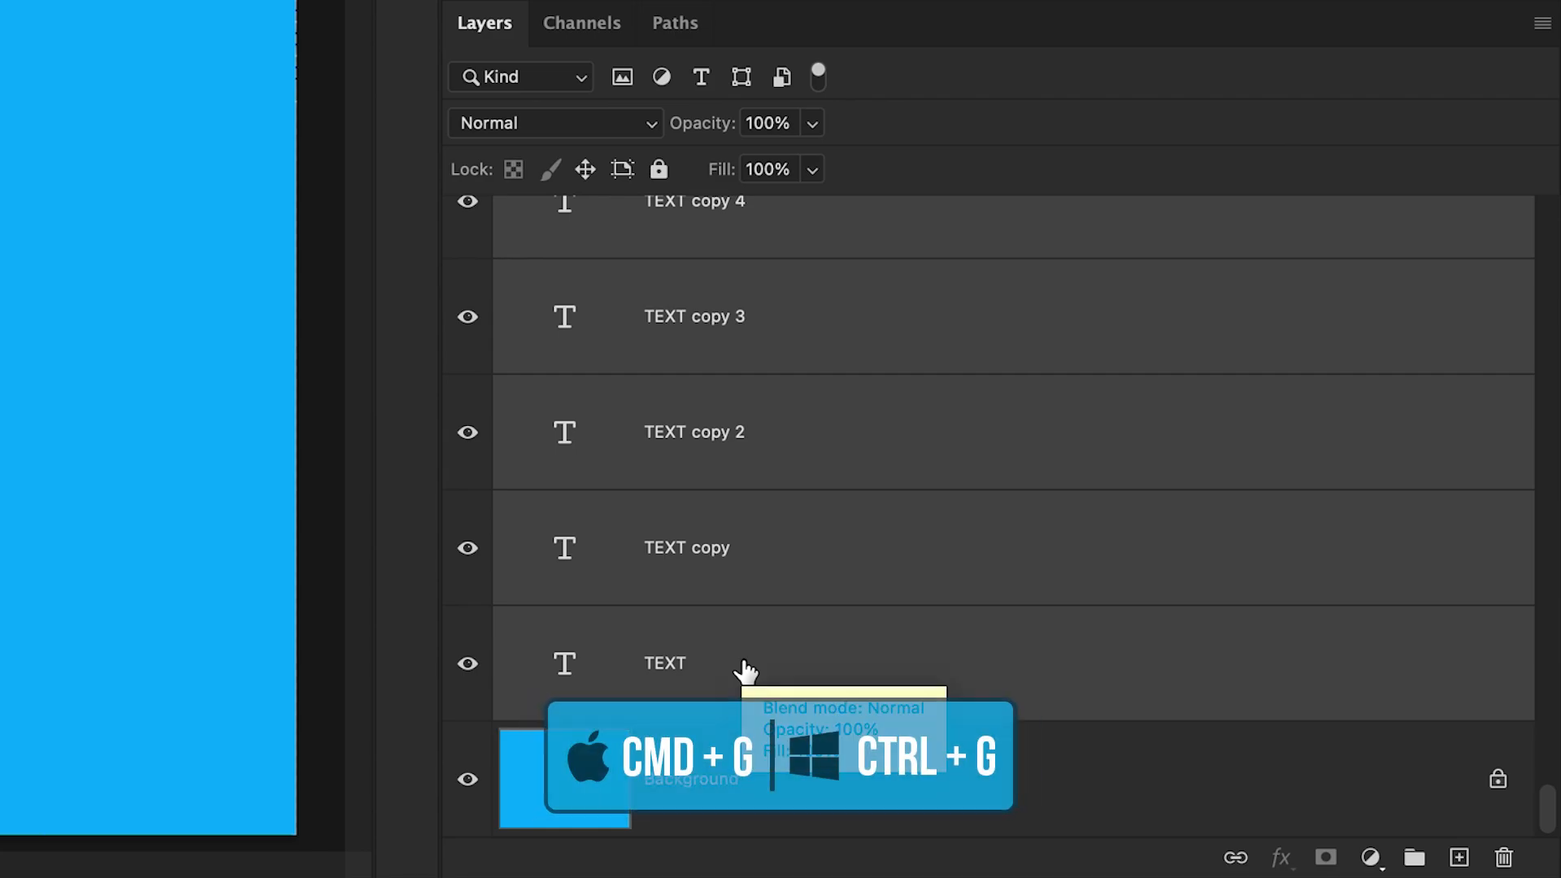
key(ctrl+g)
text(Shadow)
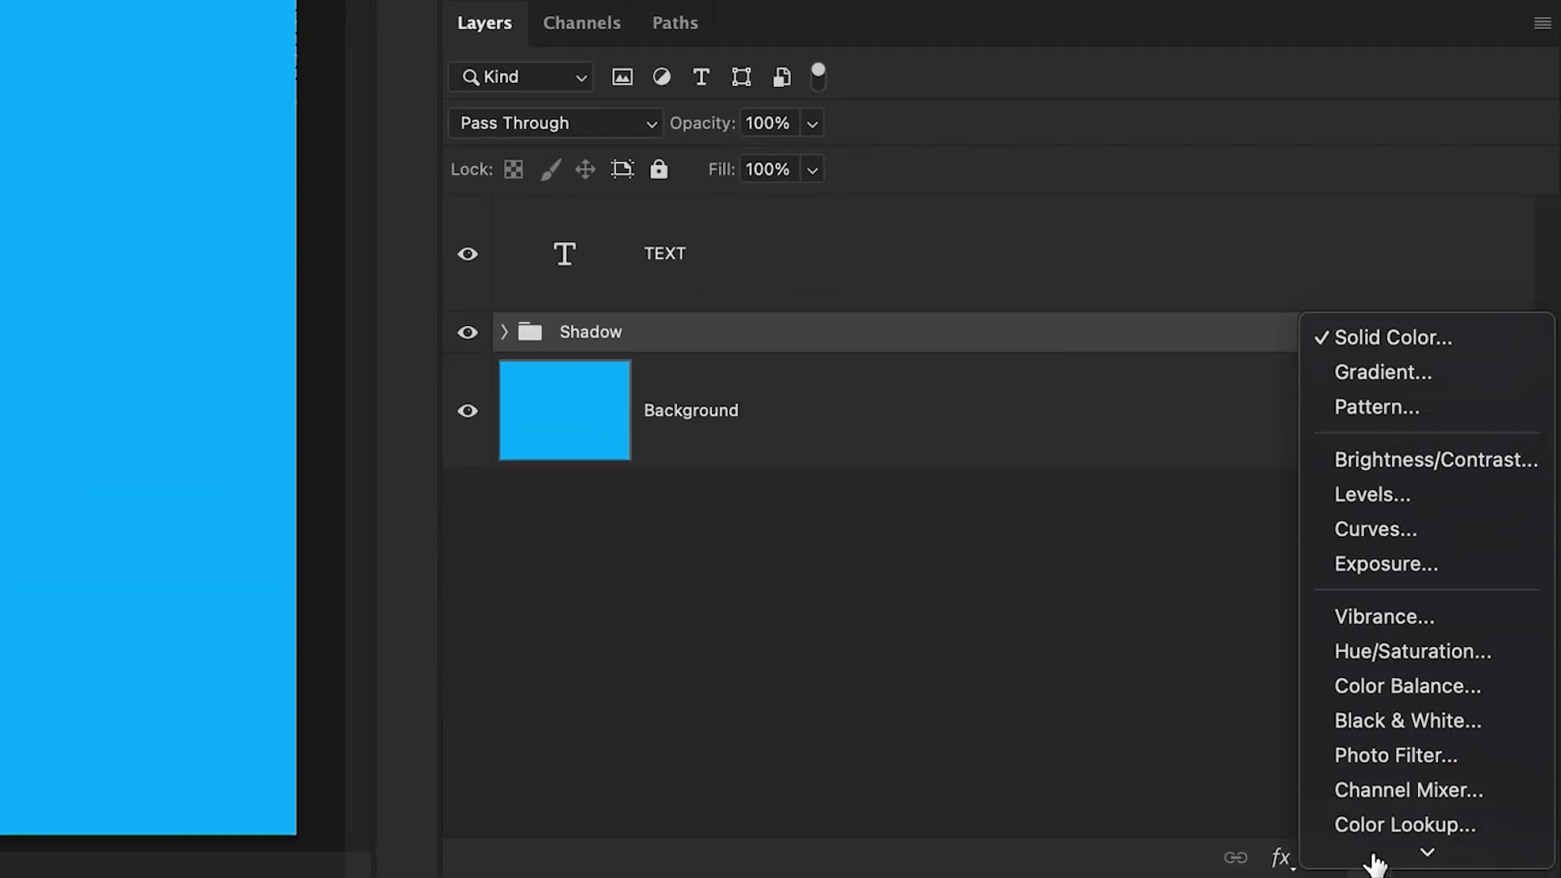
Add a dark red Color Fill 1 solid colour layer above the Shadow group
click(1392, 337)
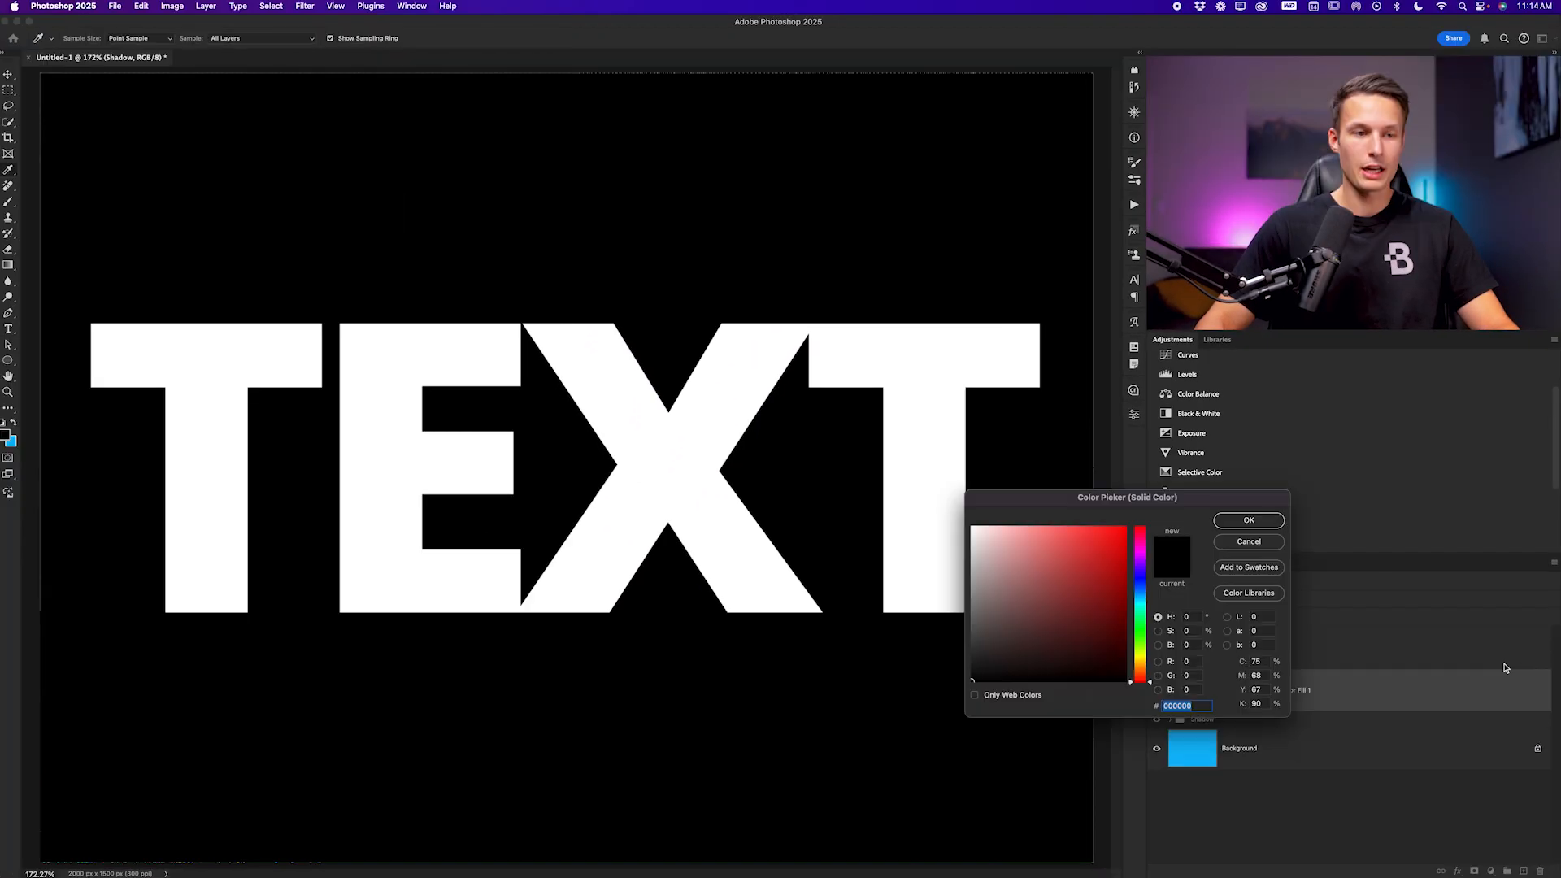
click(1060, 627)
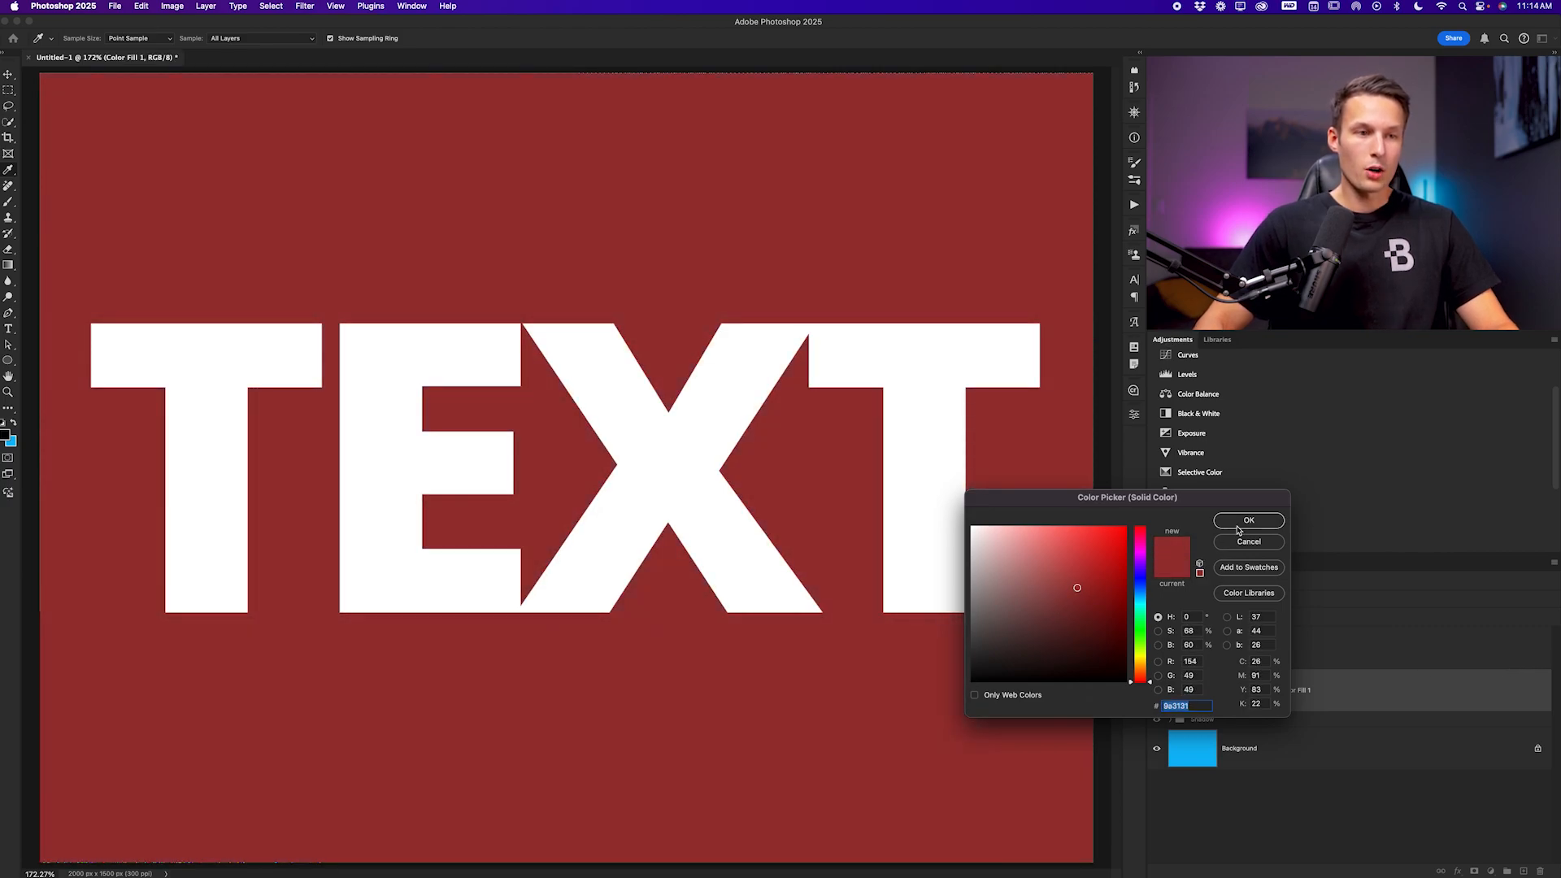
click(1249, 520)
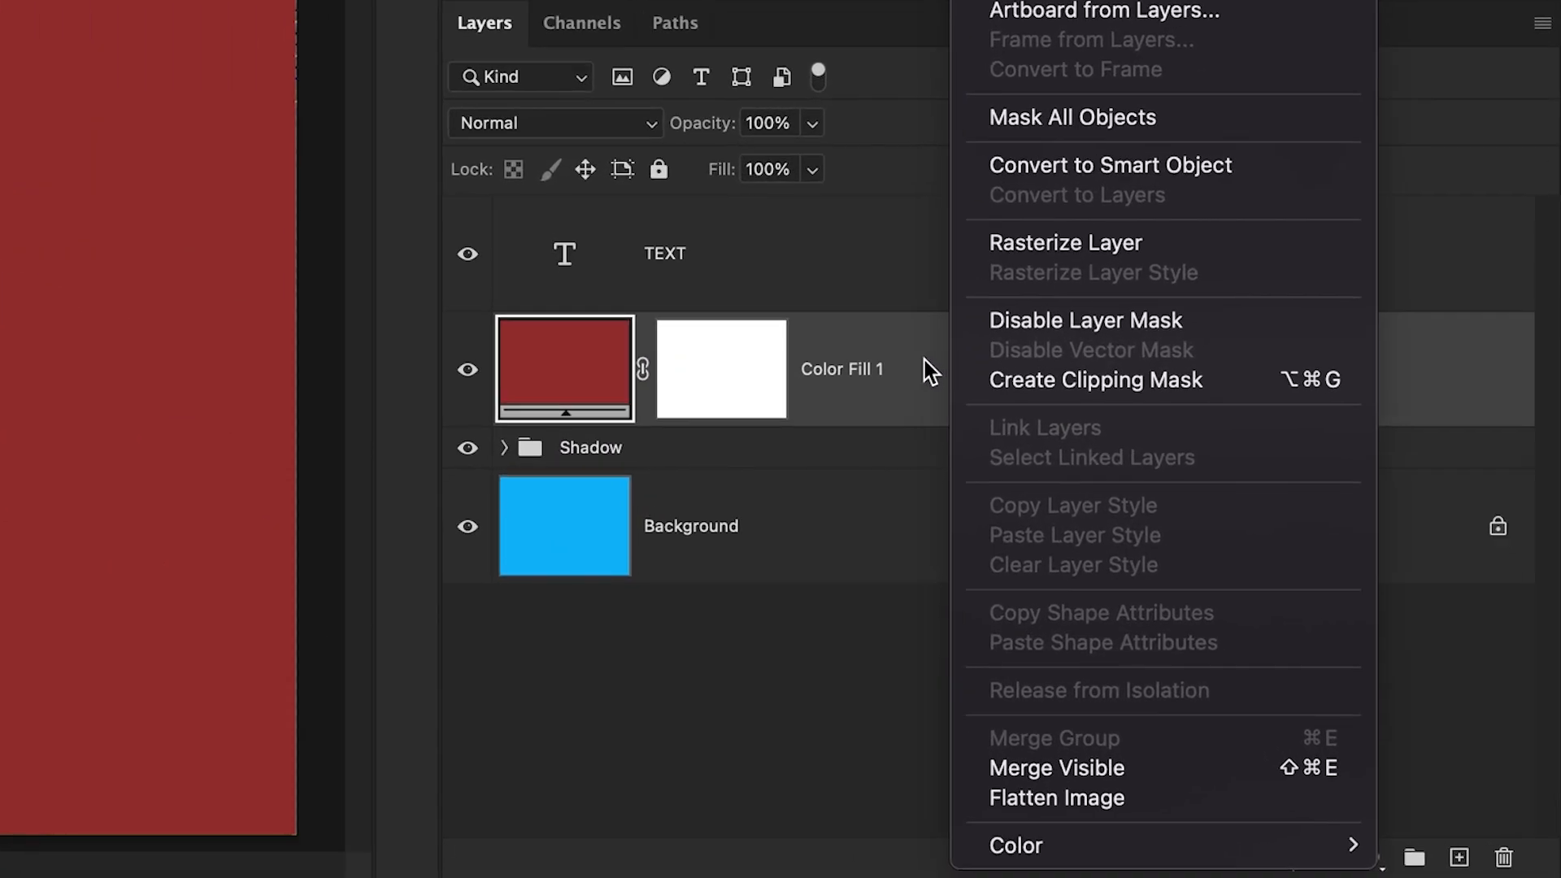
mouse_move(1243, 386)
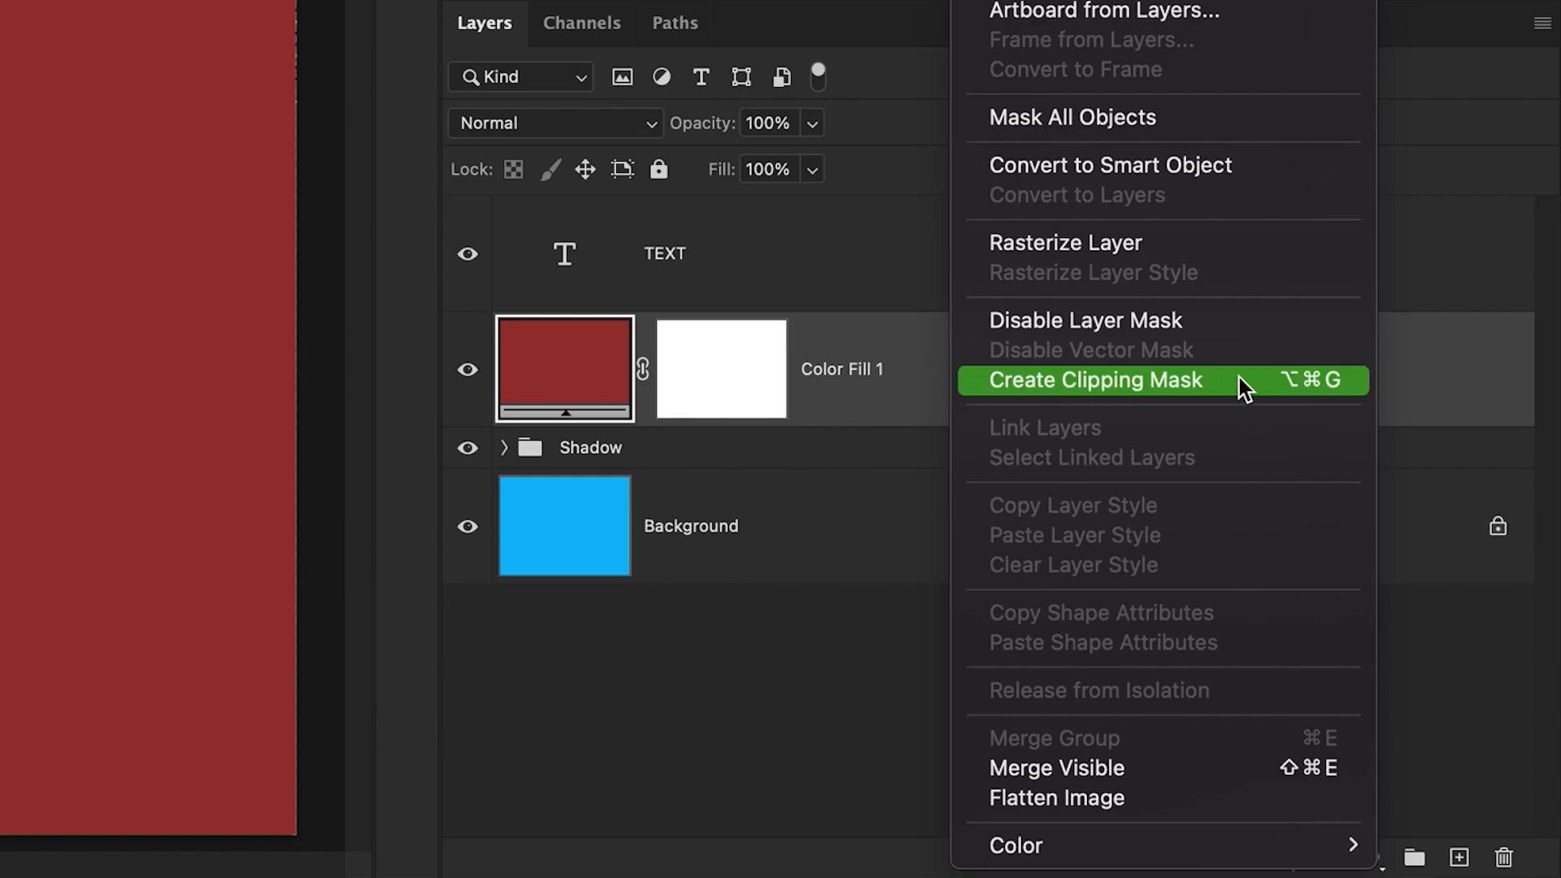
Clip Color Fill 1 to the Shadow group and reopen its colour to mute the red
click(1095, 381)
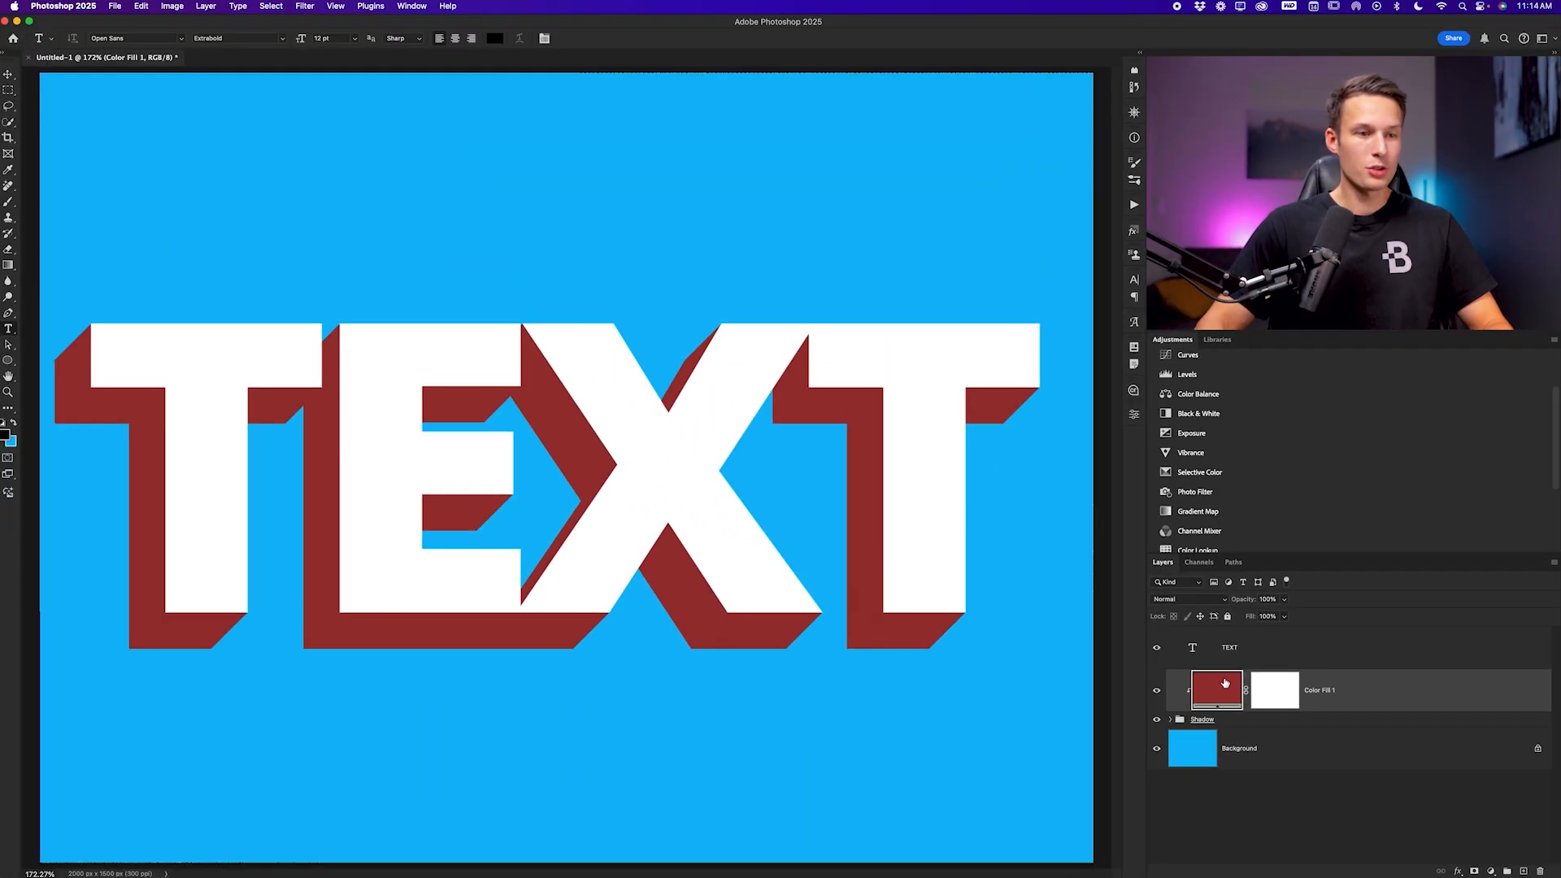
double_click(1215, 690)
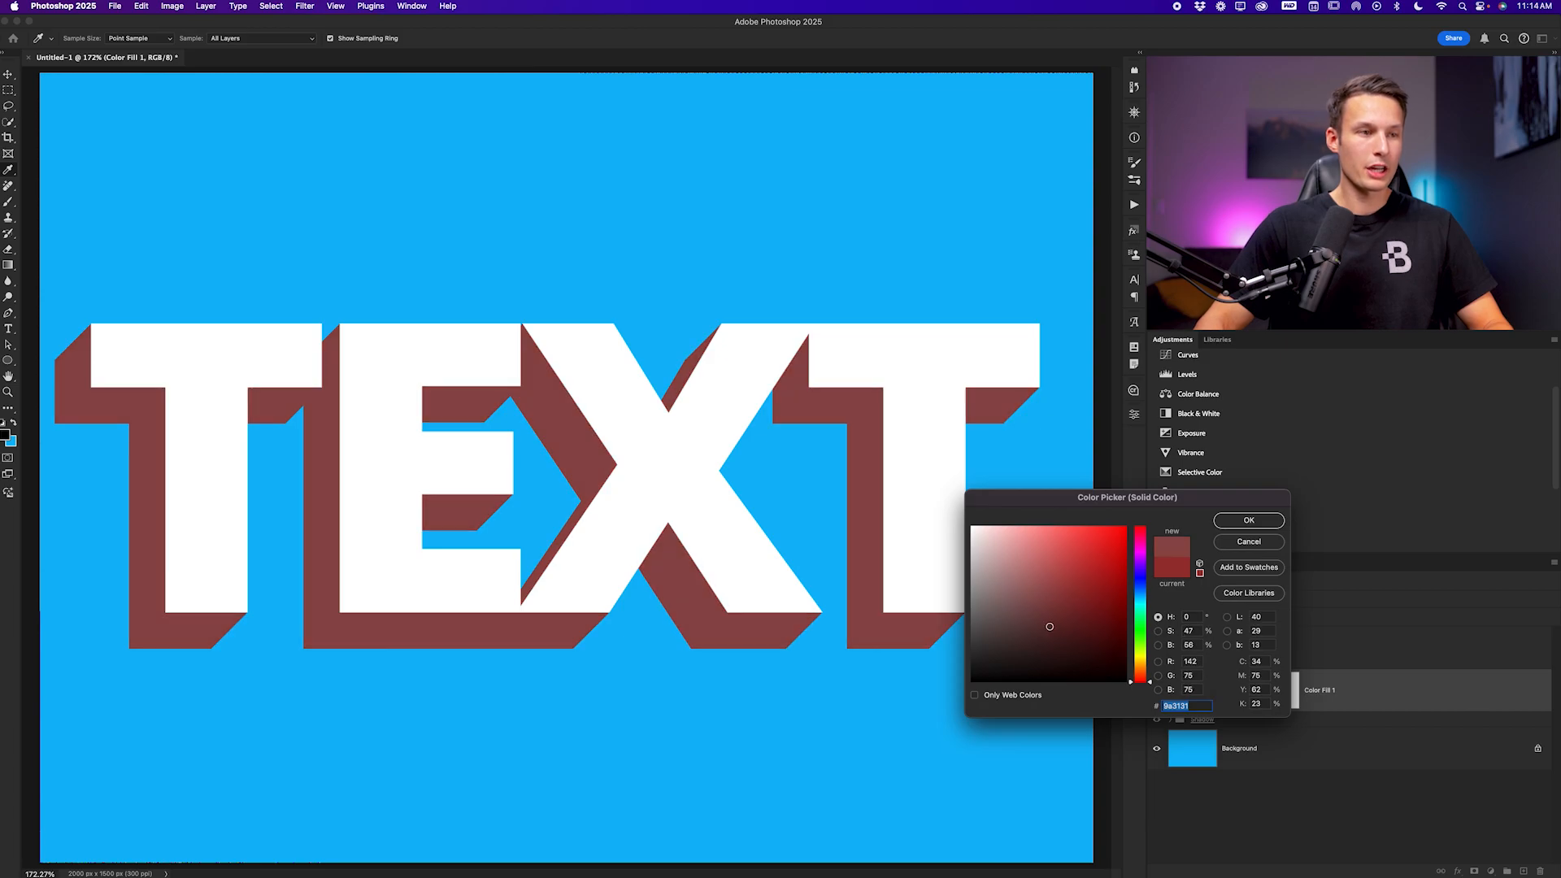